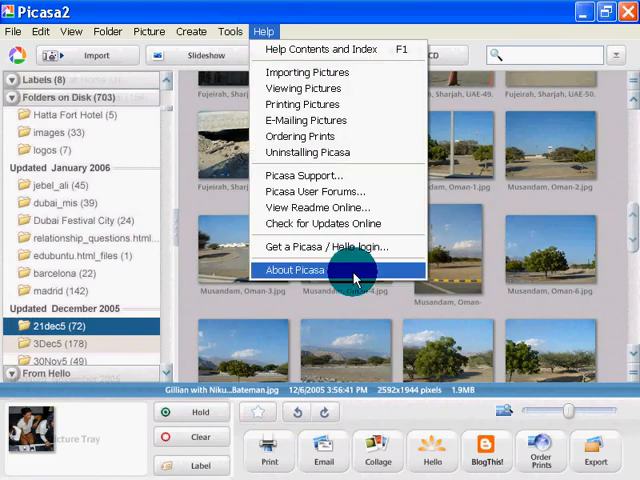
Show the About Picasa window listing Picasa Version 2.2.0
{"action": "left_click", "coordinate": [292, 268]}
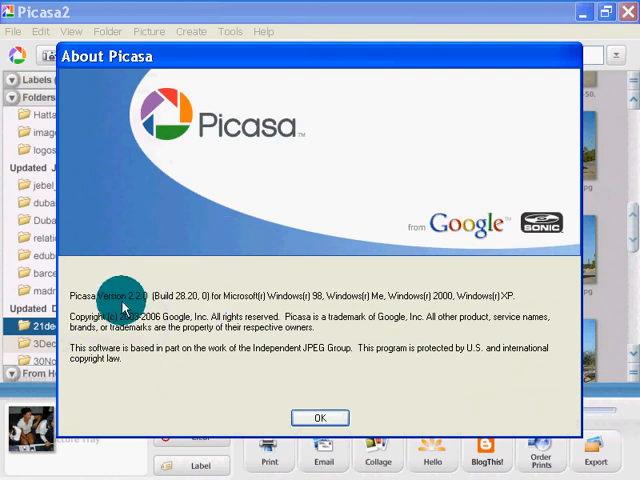
{"action": "mouse_move", "coordinate": [240, 358]}
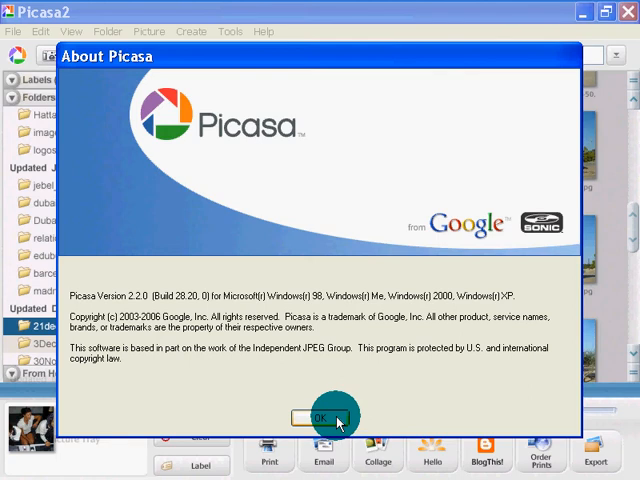
{"action": "mouse_move", "coordinate": [338, 422]}
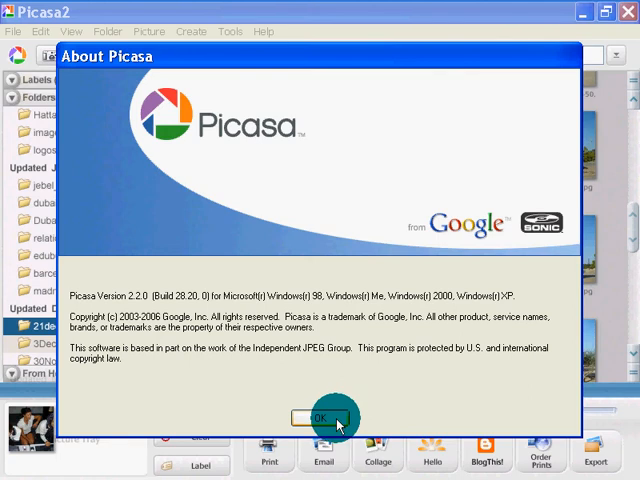
Close the About window and start selecting Musandam photos in the 3Dec5 folder
{"action": "left_click", "coordinate": [312, 416]}
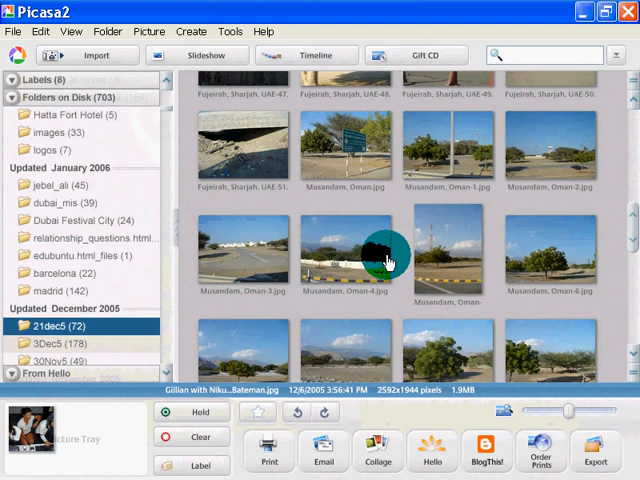
{"action": "mouse_move", "coordinate": [270, 160]}
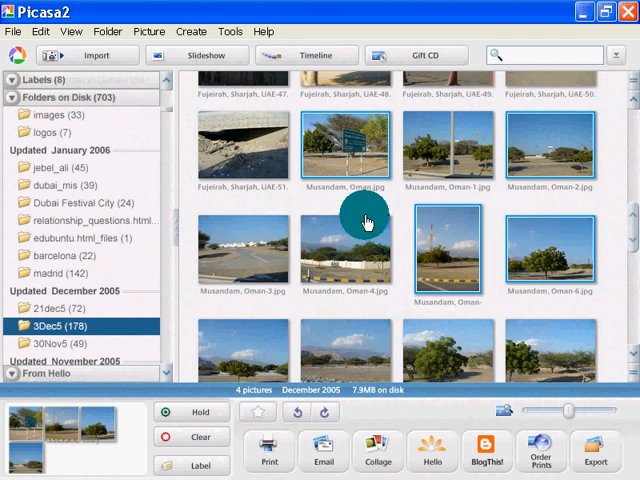
{"action": "left_click", "coordinate": [448, 144]}
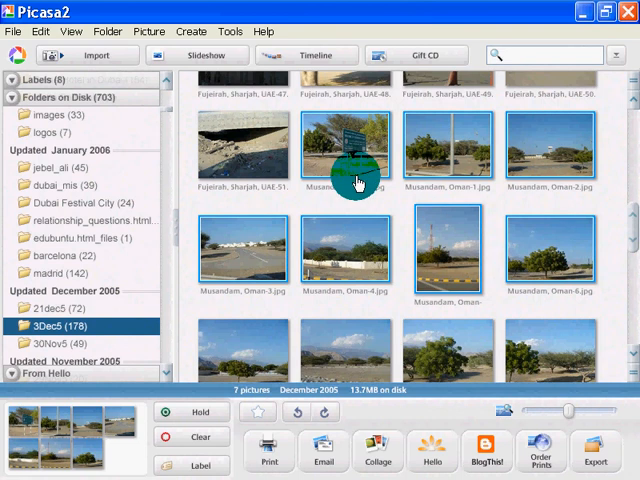
{"action": "mouse_move", "coordinate": [120, 264]}
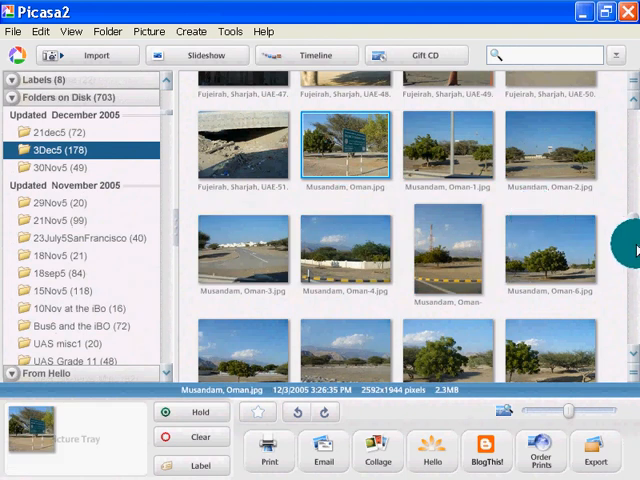
Extend the selection down the 3Dec5 folder to all 43 Musandam, Oman photos
{"action": "scroll", "scroll_direction": "down", "scroll_amount": 3}
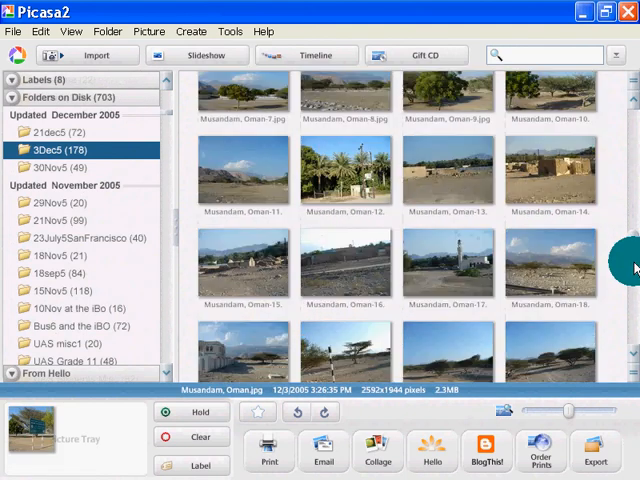
{"action": "scroll", "scroll_direction": "down", "scroll_amount": 3}
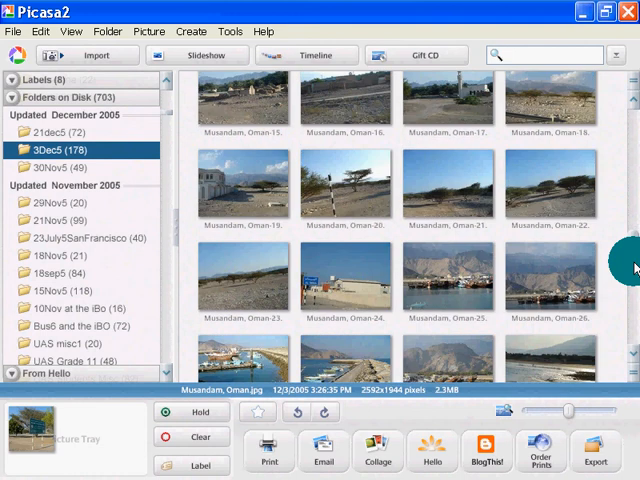
{"action": "scroll", "scroll_direction": "down", "scroll_amount": 3}
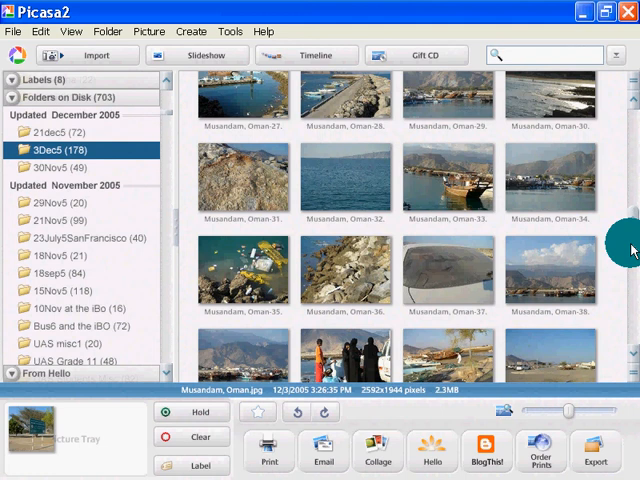
{"action": "scroll", "scroll_direction": "down", "scroll_amount": 3}
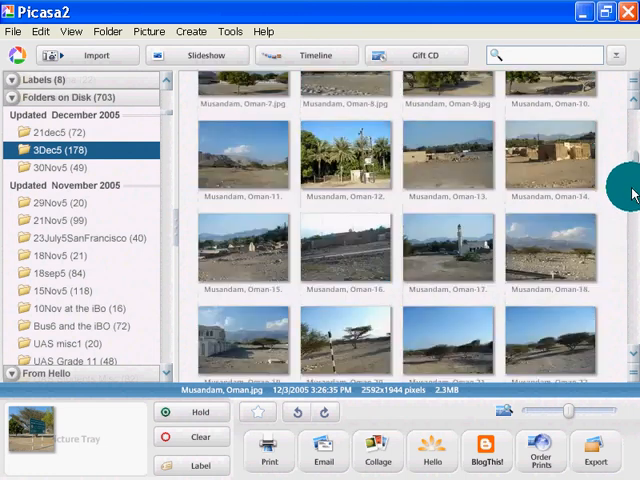
{"action": "scroll", "scroll_direction": "down", "scroll_amount": 3}
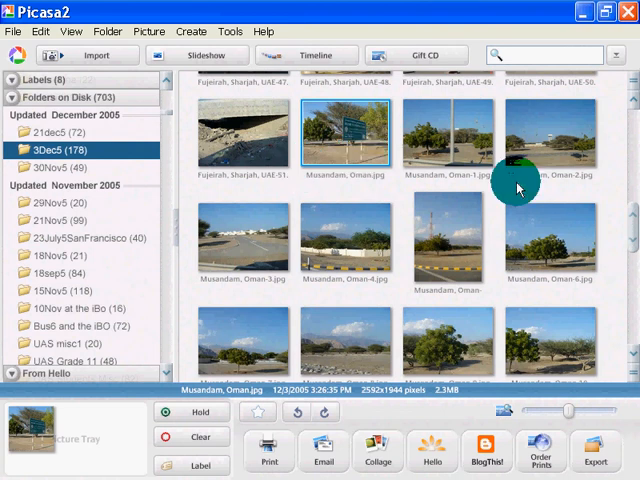
{"action": "mouse_move", "coordinate": [632, 230]}
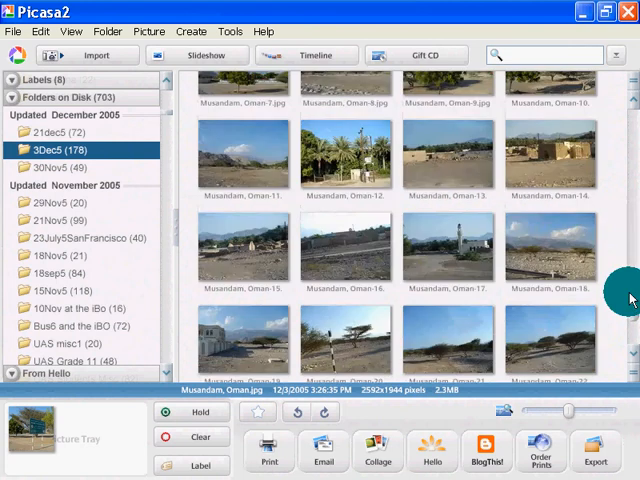
{"action": "scroll", "scroll_direction": "down", "scroll_amount": 3}
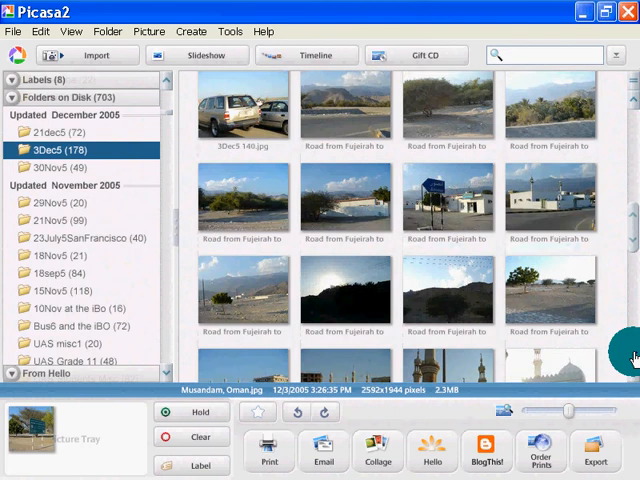
{"action": "scroll", "scroll_direction": "down", "scroll_amount": 3}
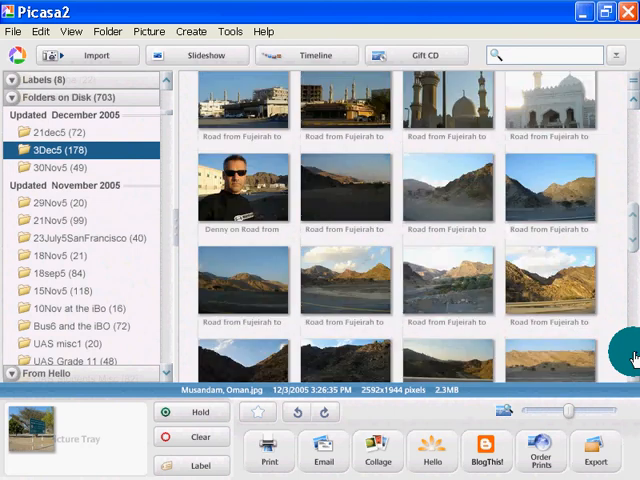
{"action": "scroll", "scroll_direction": "down", "scroll_amount": 3}
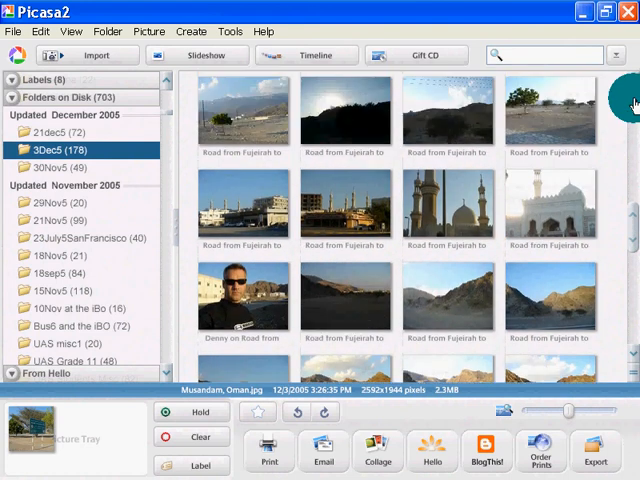
{"action": "scroll", "scroll_direction": "down", "scroll_amount": 3}
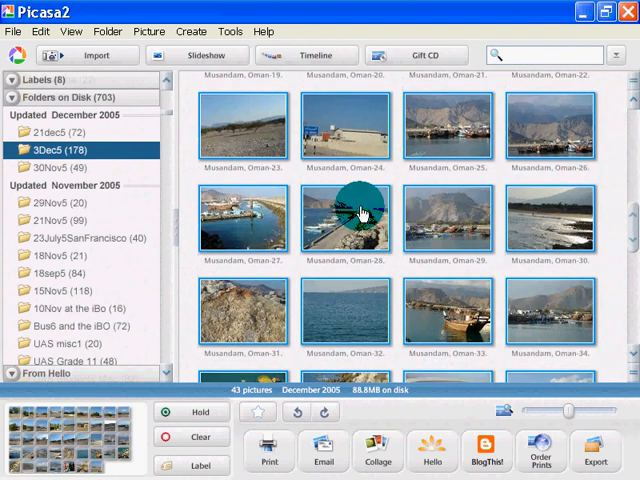
Move the selected photos to a new folder and enter the name Musandam_Oman
{"action": "right_click", "coordinate": [348, 218]}
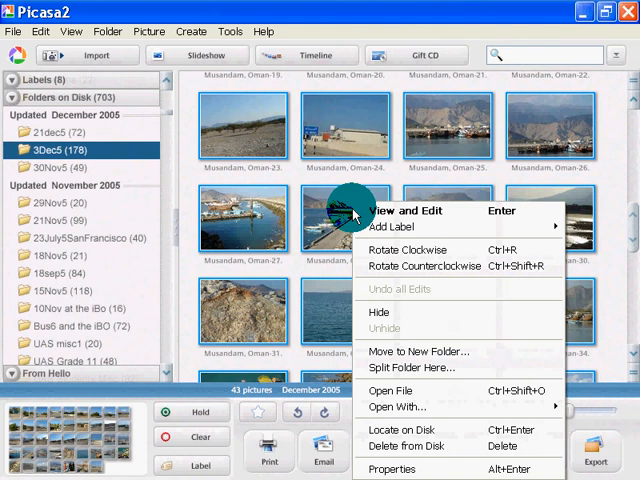
{"action": "mouse_move", "coordinate": [420, 328]}
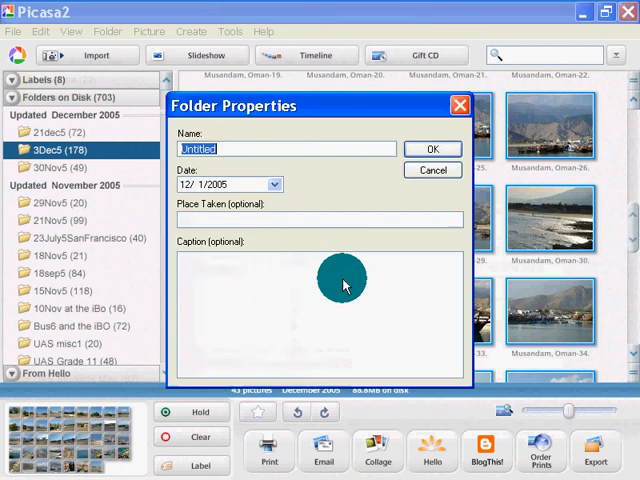
{"action": "mouse_move", "coordinate": [320, 216]}
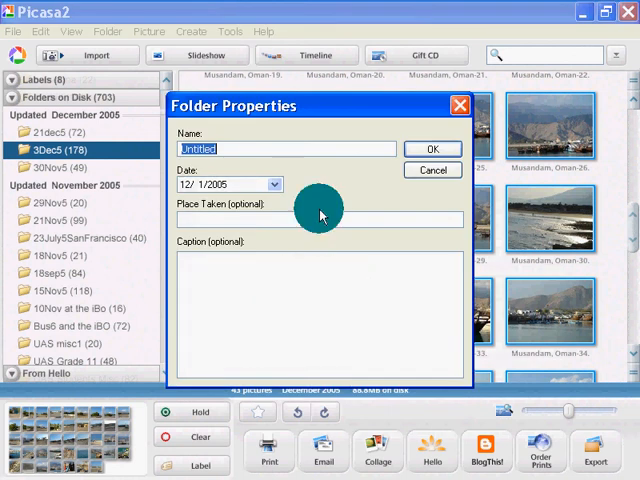
{"action": "type", "text": "Musanda"}
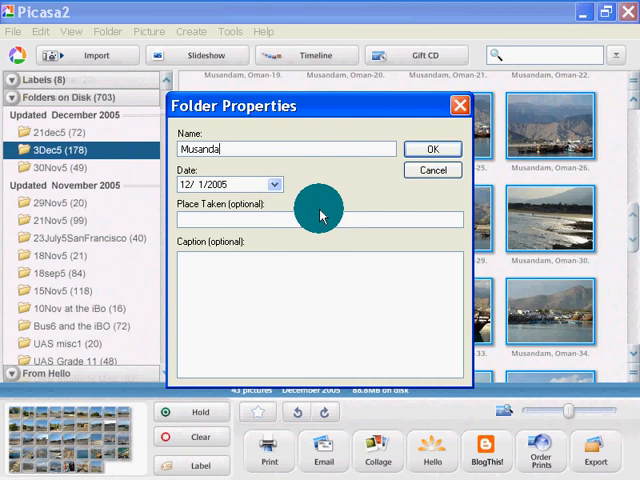
{"action": "type", "text": "m_Oman"}
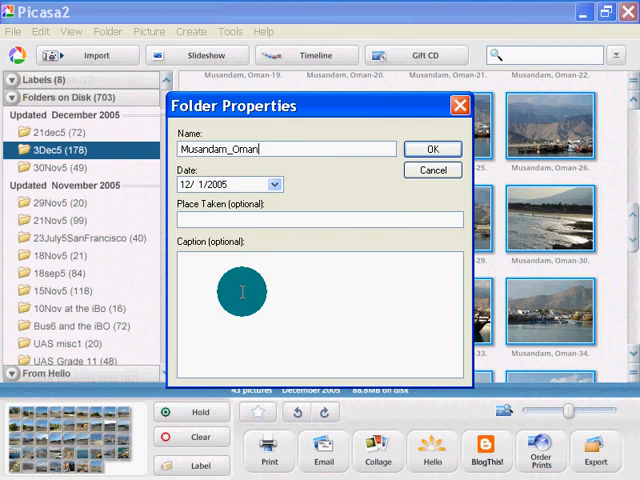
{"action": "mouse_move", "coordinate": [328, 184]}
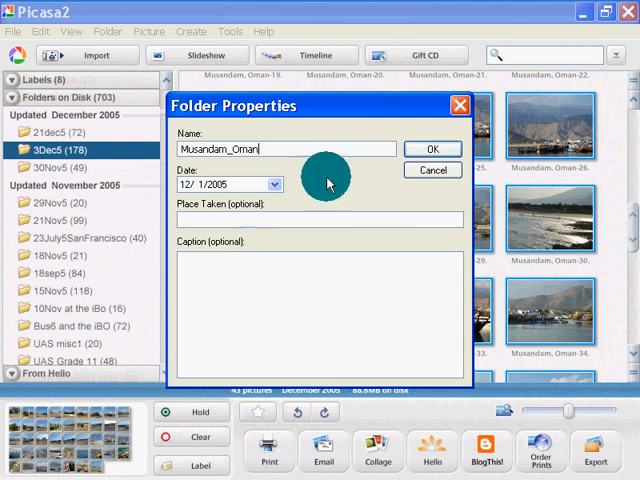
{"action": "mouse_move", "coordinate": [390, 170]}
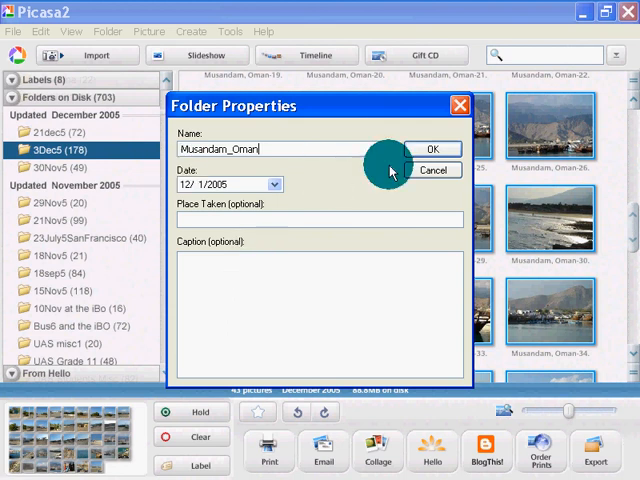
{"action": "mouse_move", "coordinate": [448, 170]}
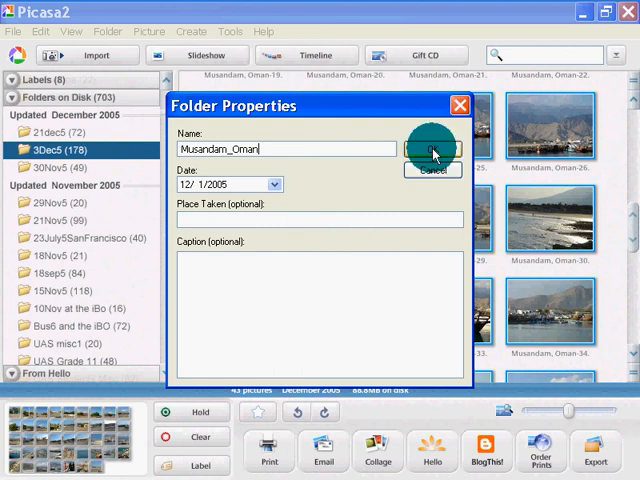
Confirm the Musandam_Oman folder with 43 photos and move down to the Dubai Convention photos in 30Nov5
{"action": "left_click", "coordinate": [432, 148]}
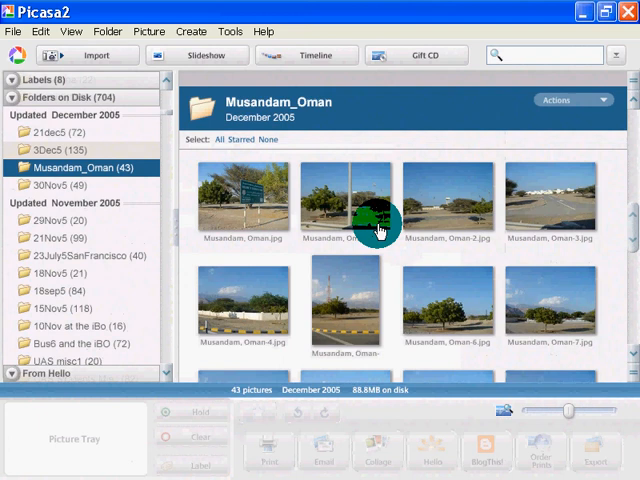
{"action": "scroll", "scroll_direction": "down", "scroll_amount": 3}
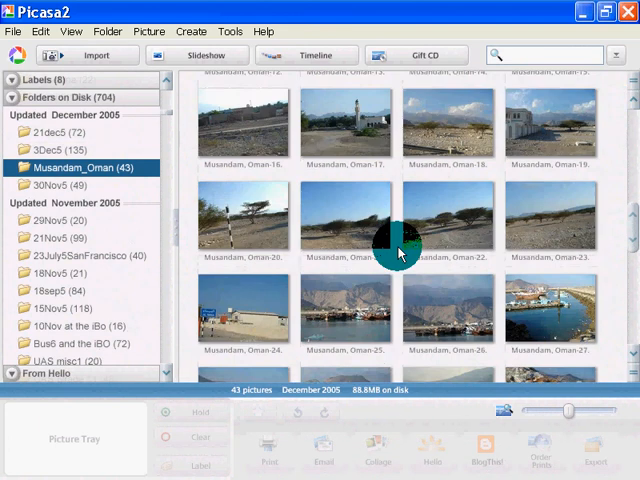
{"action": "scroll", "scroll_direction": "down", "scroll_amount": 3}
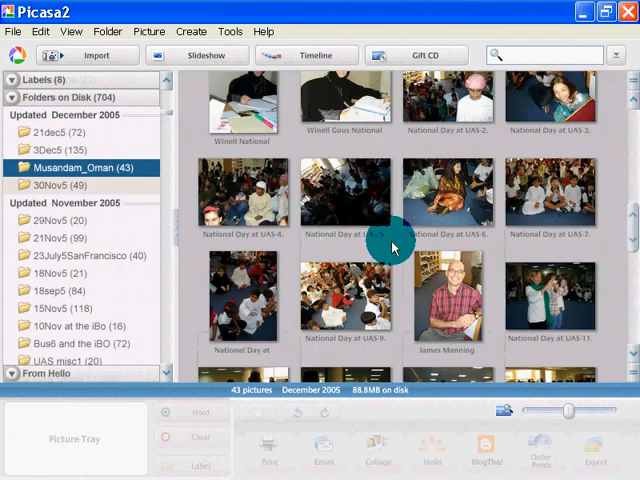
{"action": "scroll", "scroll_direction": "down", "scroll_amount": 3}
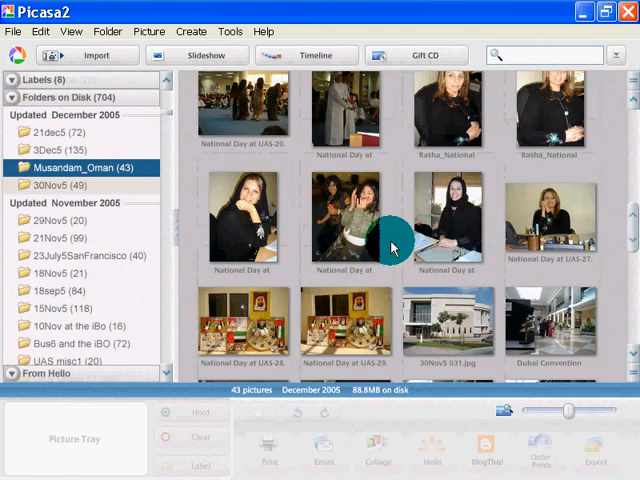
{"action": "scroll", "scroll_direction": "down", "scroll_amount": 3}
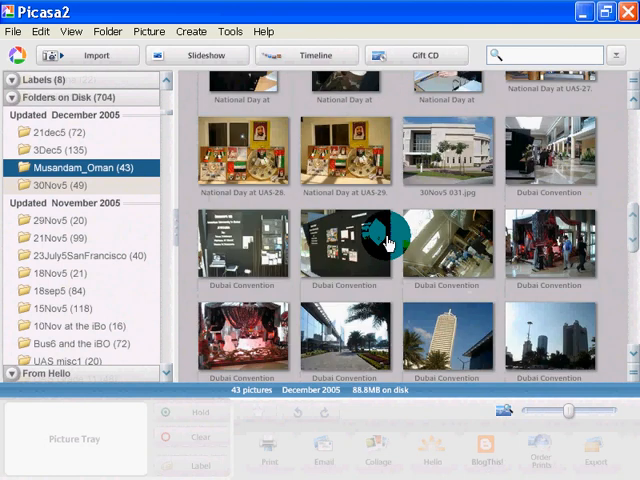
{"action": "mouse_move", "coordinate": [510, 190]}
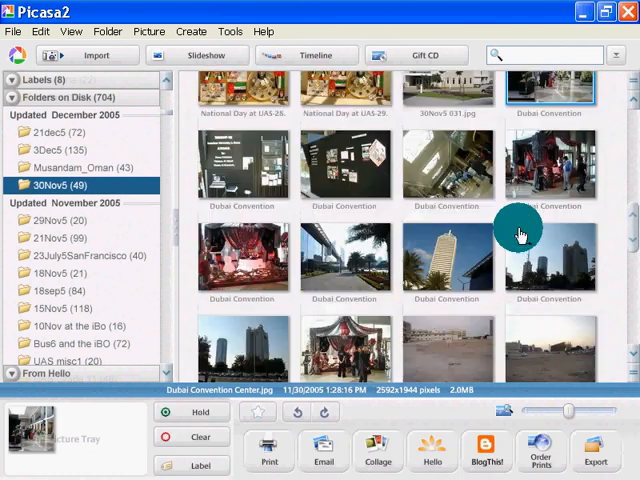
Move the 11 Dubai Convention photos into a new folder named Dubai Convention Center
{"action": "scroll", "scroll_direction": "down", "scroll_amount": 3}
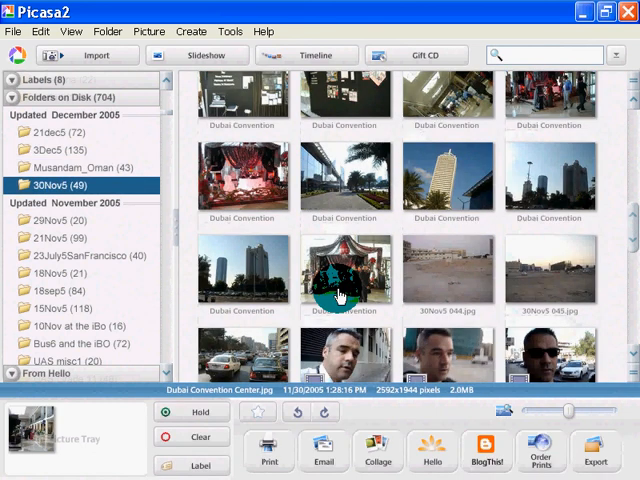
{"action": "right_click", "coordinate": [344, 270]}
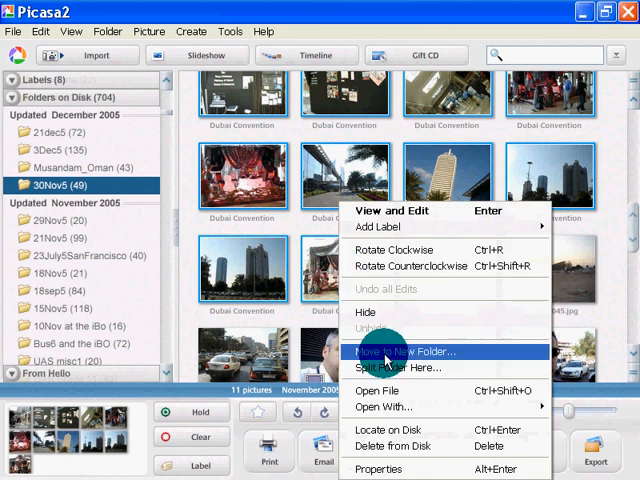
{"action": "left_click", "coordinate": [398, 352]}
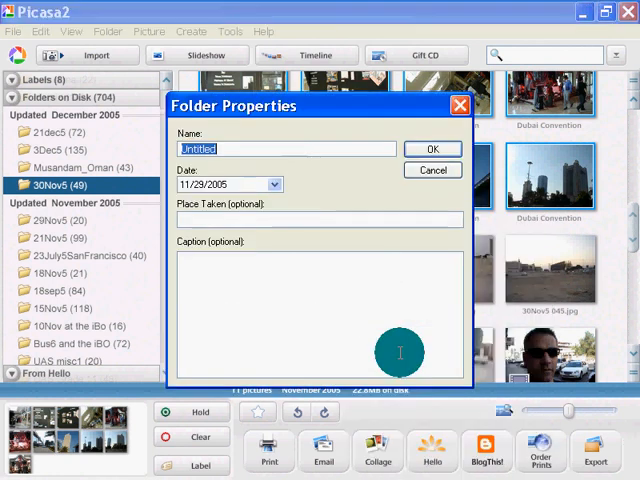
{"action": "type", "text": "D"}
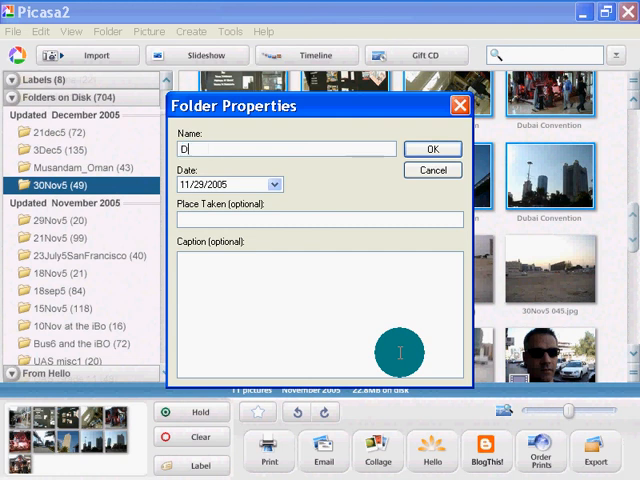
{"action": "type", "text": "ubai"}
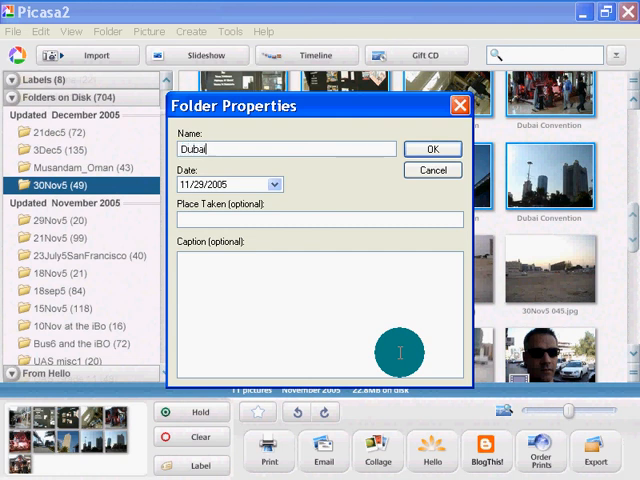
{"action": "type", "text": "Convet"}
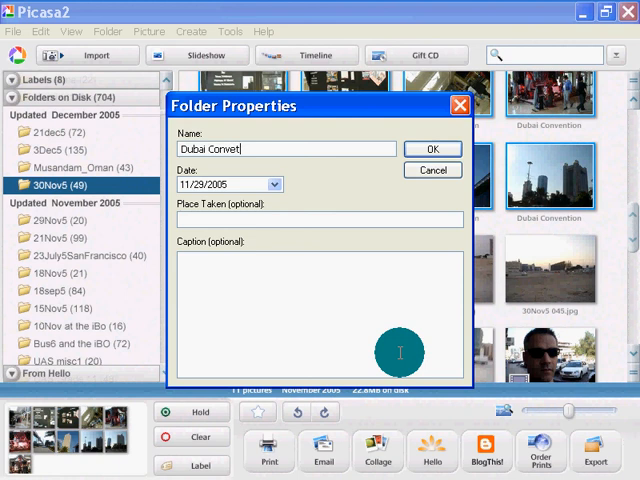
{"action": "left_click", "coordinate": [432, 148]}
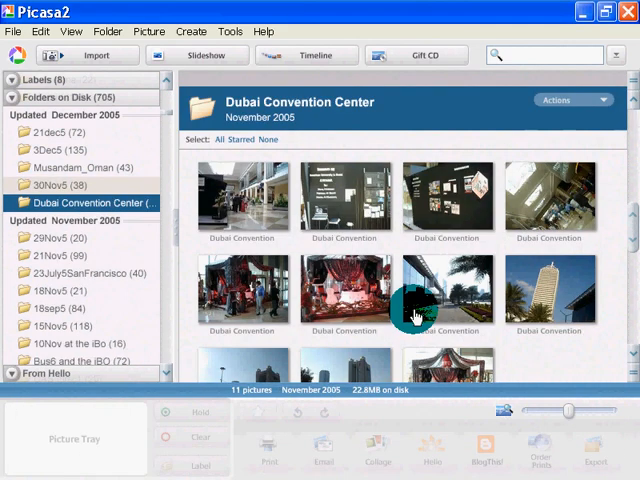
Move the 3 rooftop photos from 21Nov5 into a new folder named Roof of the Ramada
{"action": "scroll", "scroll_direction": "down", "scroll_amount": 3}
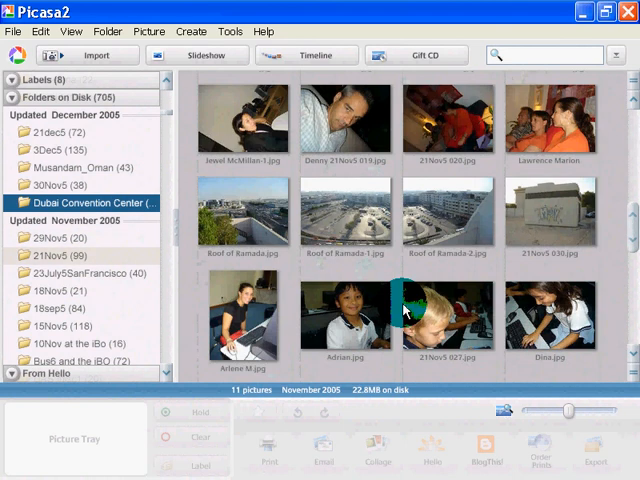
{"action": "mouse_move", "coordinate": [362, 254]}
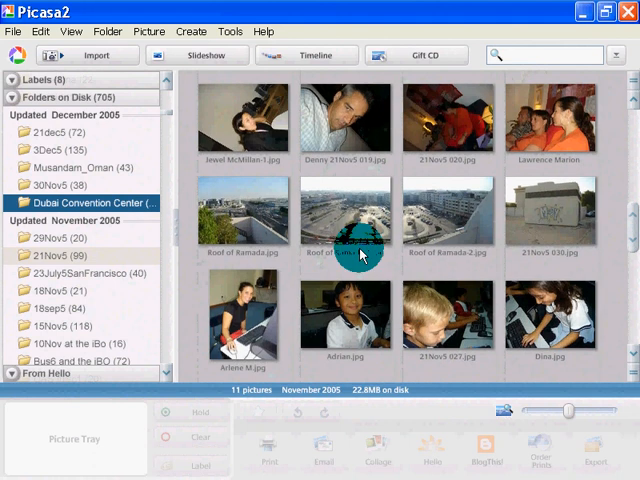
{"action": "left_click", "coordinate": [244, 210]}
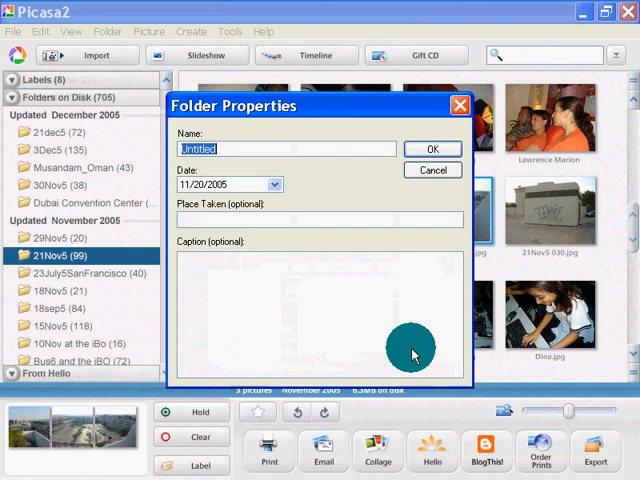
{"action": "type", "text": "Roof of the Ram"}
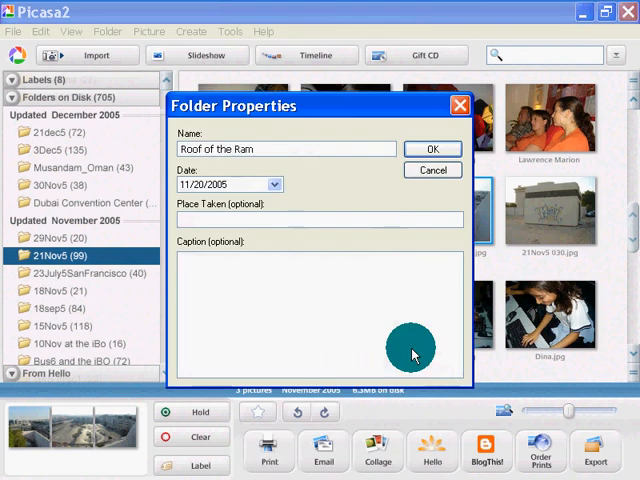
{"action": "left_click", "coordinate": [432, 148]}
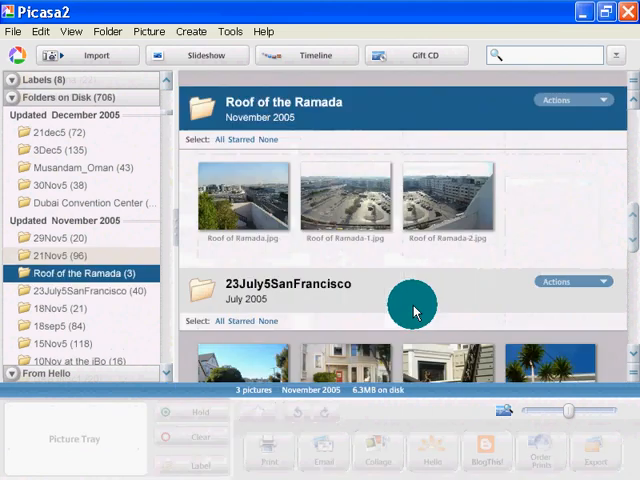
{"action": "scroll", "scroll_direction": "down", "scroll_amount": 3}
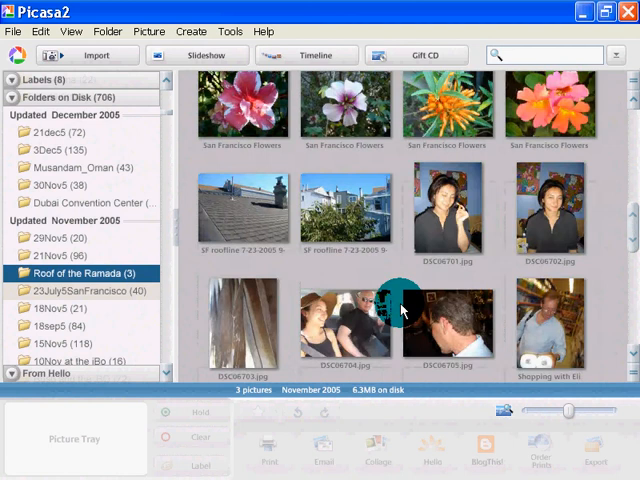
{"action": "scroll", "scroll_direction": "down", "scroll_amount": 3}
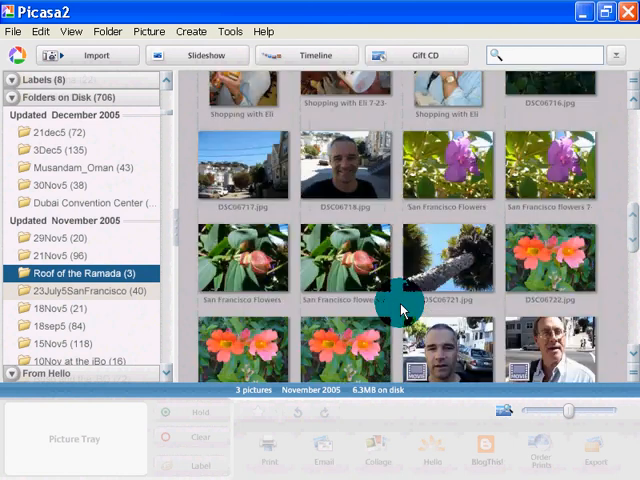
{"action": "scroll", "scroll_direction": "down", "scroll_amount": 3}
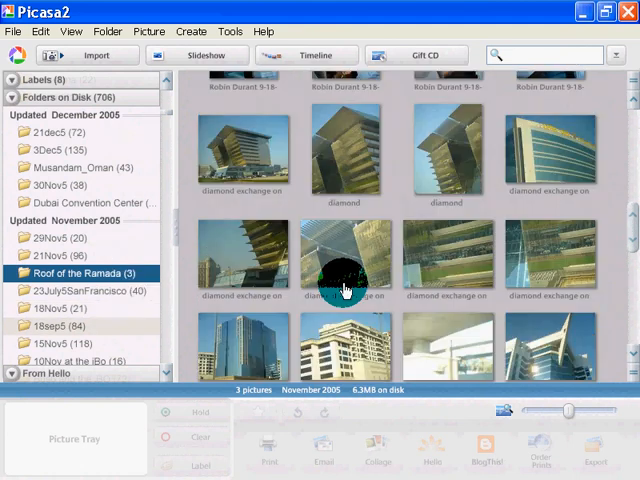
{"action": "scroll", "scroll_direction": "down", "scroll_amount": 3}
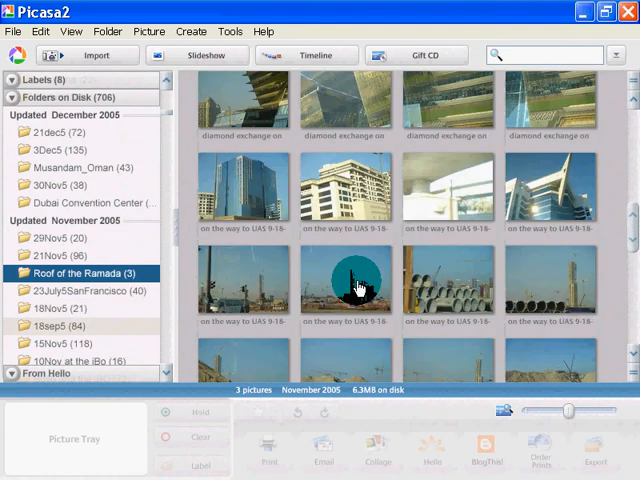
{"action": "scroll", "scroll_direction": "down", "scroll_amount": 3}
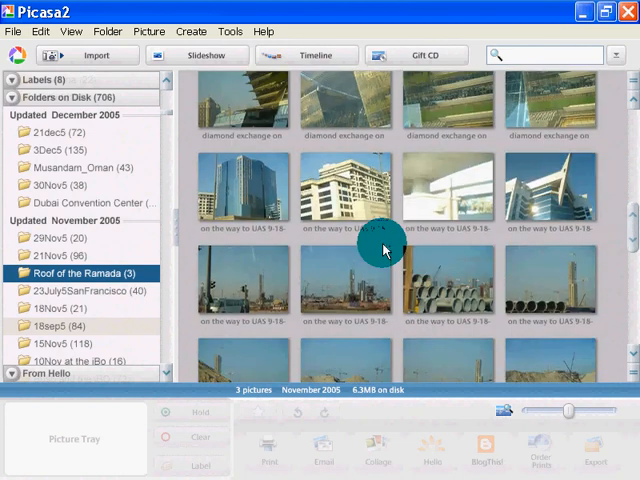
{"action": "left_click", "coordinate": [264, 32]}
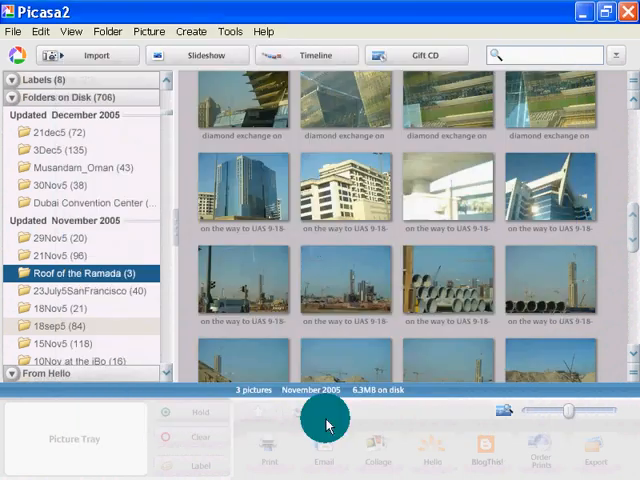
{"action": "mouse_move", "coordinate": [320, 236]}
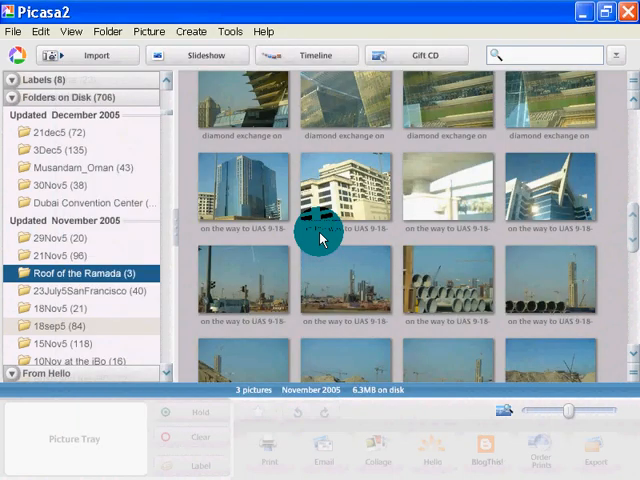